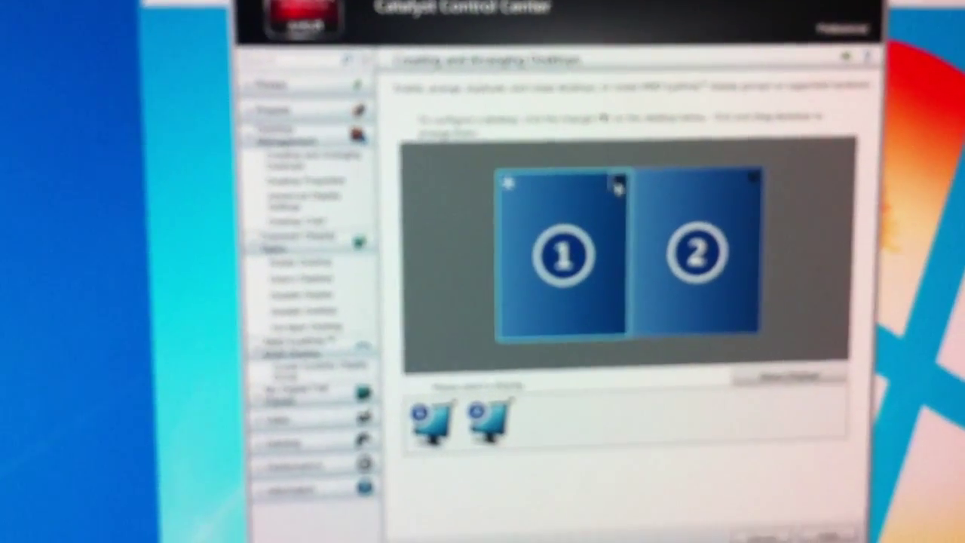
Step: Open display 1's context menu in Creating and Arranging Desktops
right_click(701, 256)
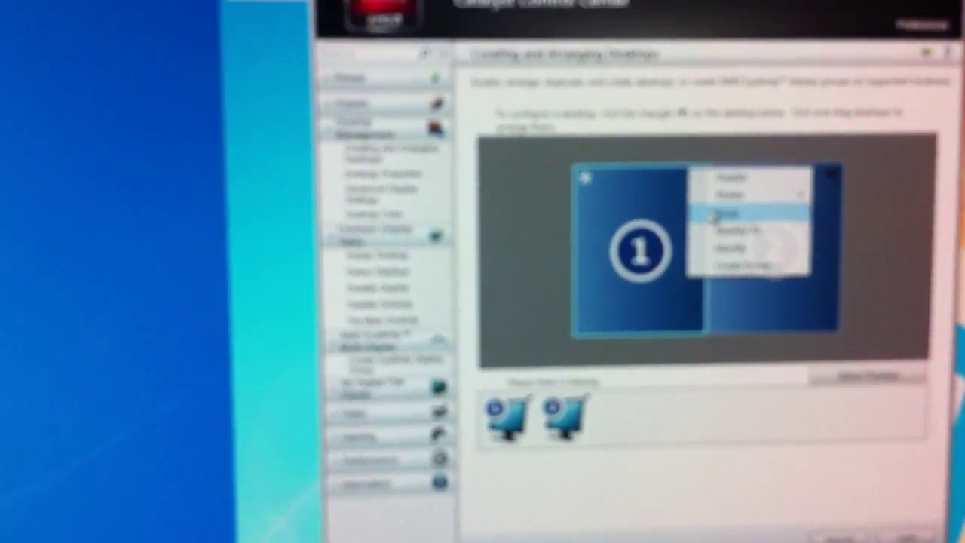